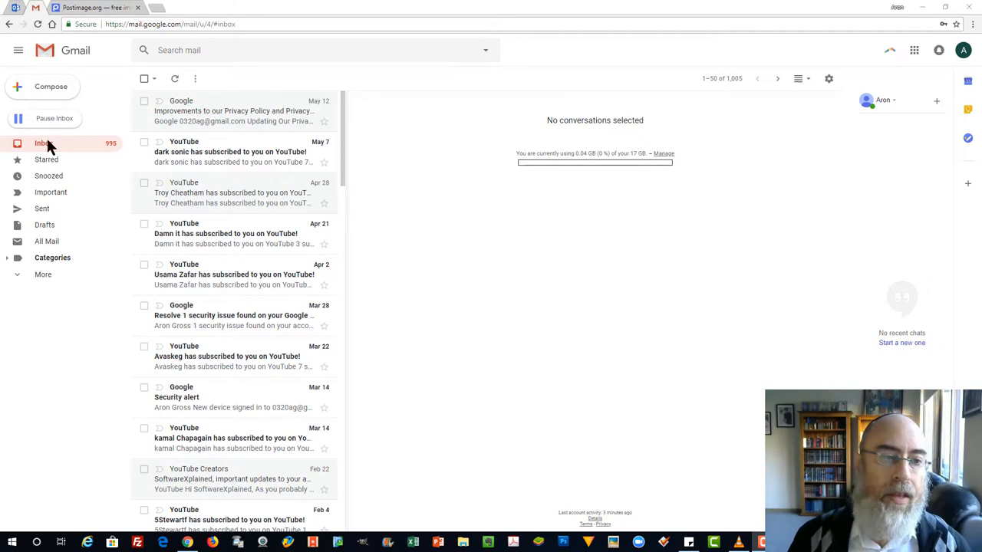
# Step: Open Gmail's full settings from the gear menu
pyautogui.click(829, 79)
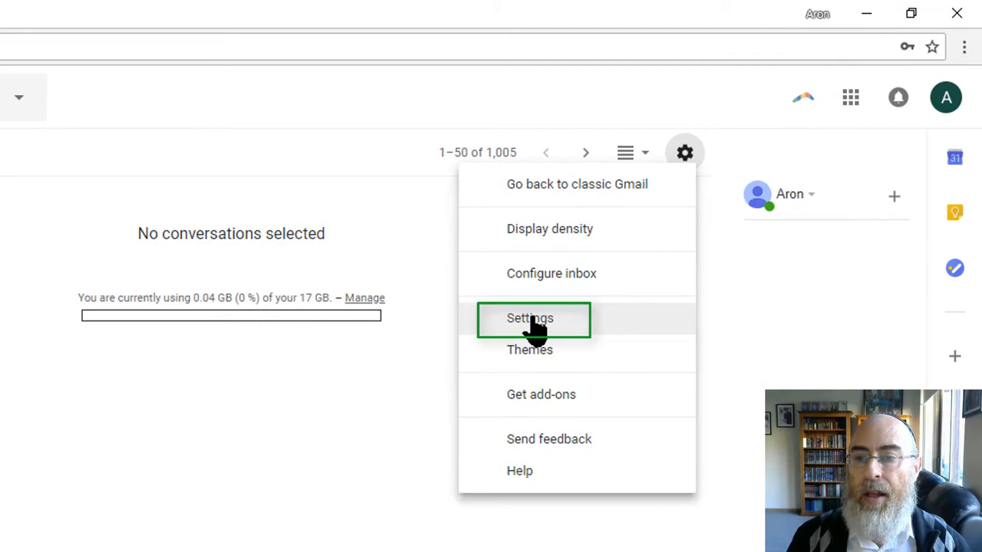
pyautogui.click(530, 318)
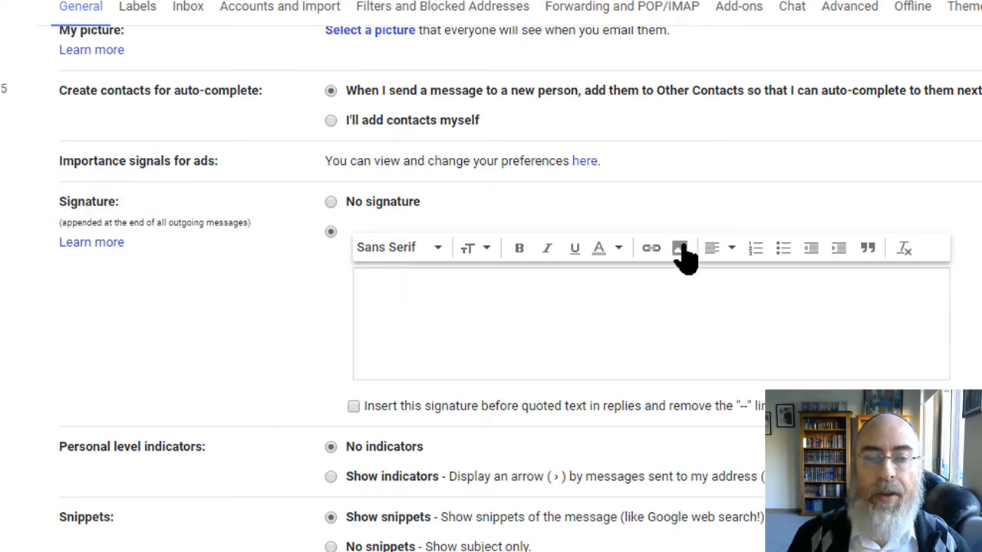
pyautogui.moveTo(680, 247)
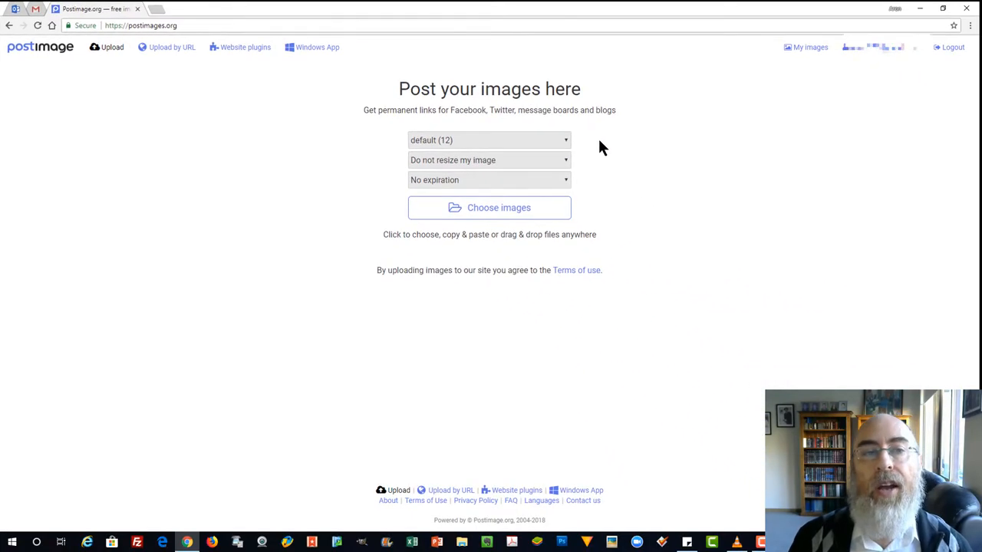
pyautogui.moveTo(495, 161)
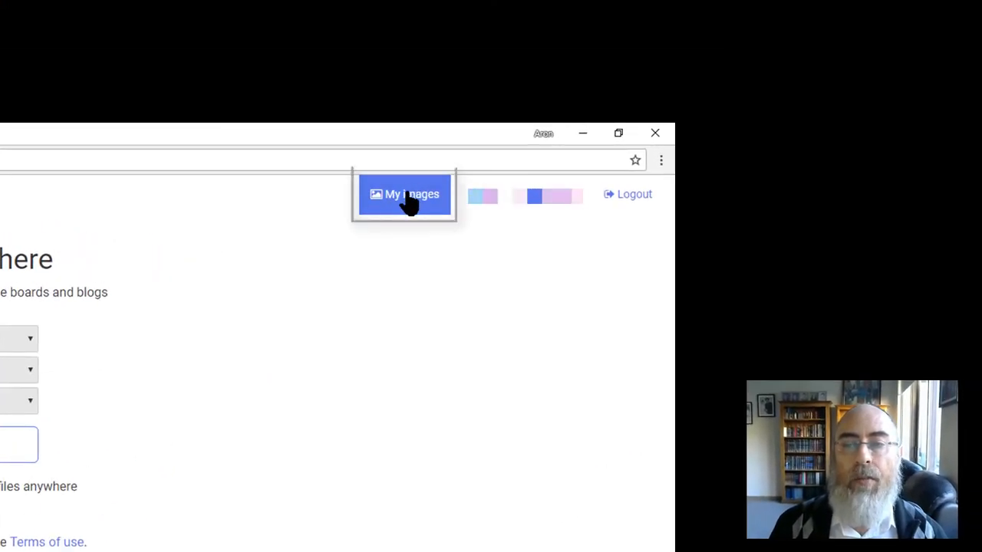
# Step: Copy the Signature 2018 image's direct link from My images on Postimage
pyautogui.click(405, 194)
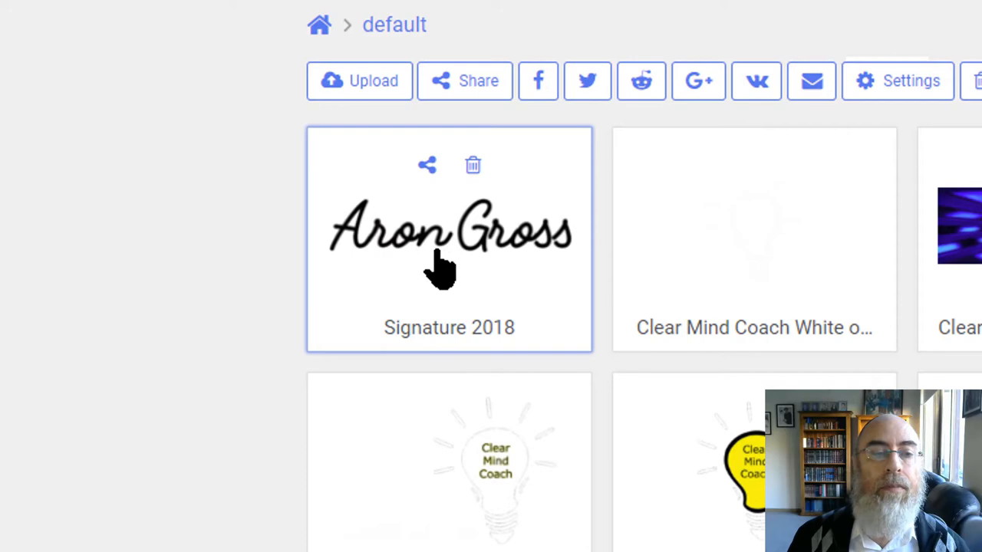
pyautogui.moveTo(457, 288)
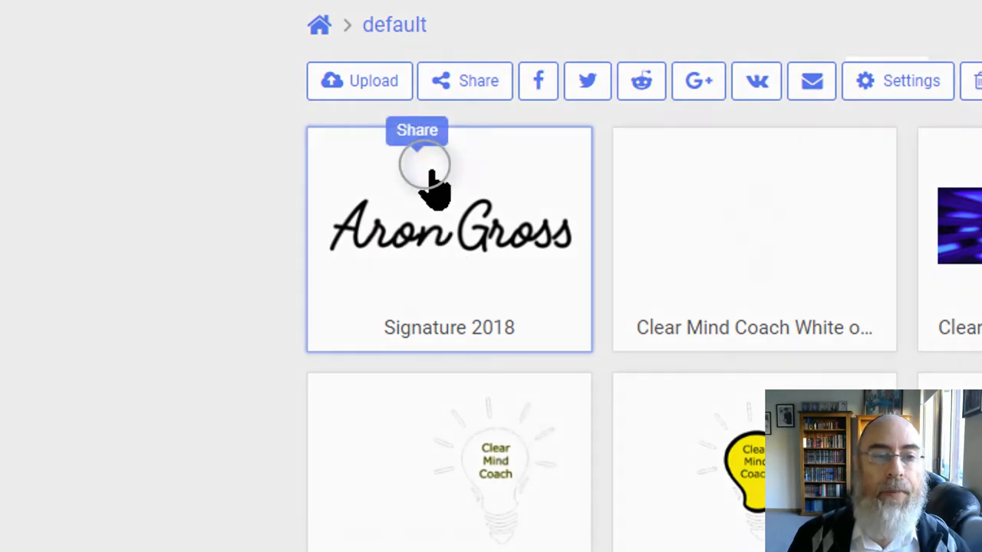
pyautogui.click(417, 129)
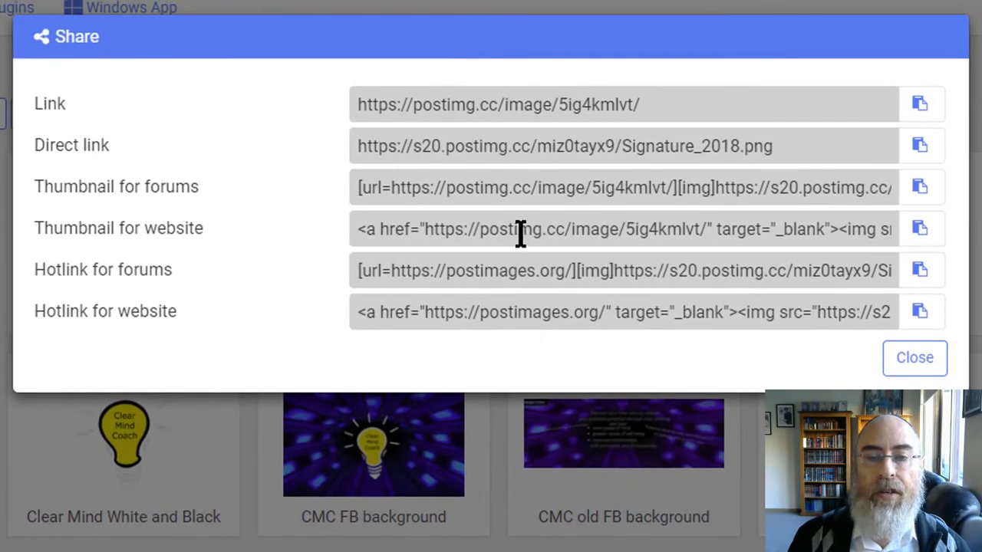
pyautogui.moveTo(153, 180)
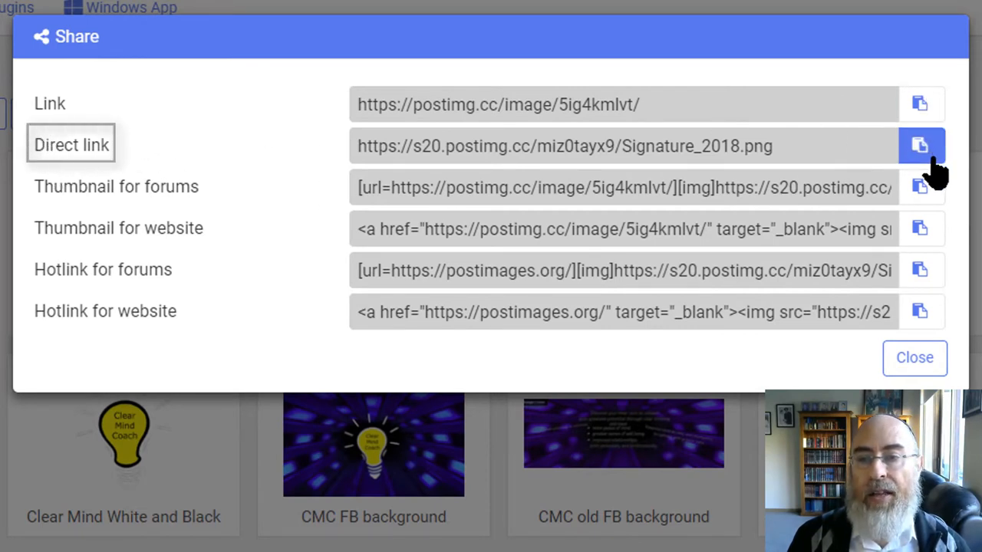
pyautogui.click(920, 146)
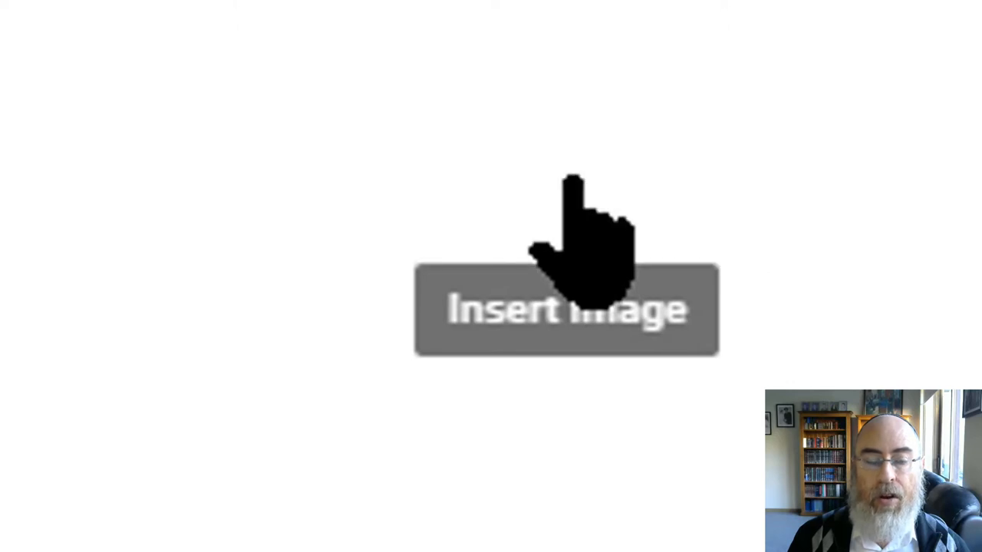
pyautogui.click(567, 310)
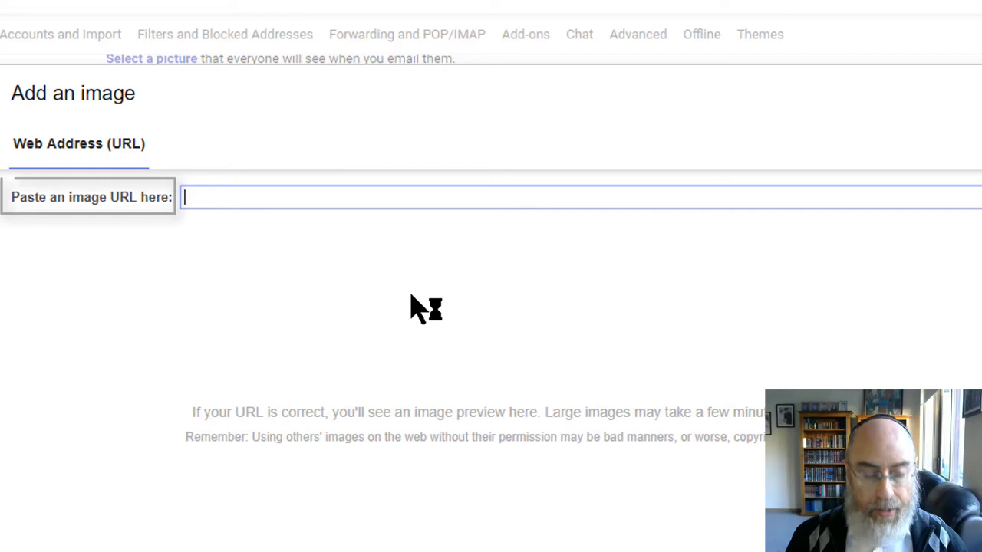
pyautogui.write('https://s20.postimg.cc/miz0tayx9/Signature_2018.png')
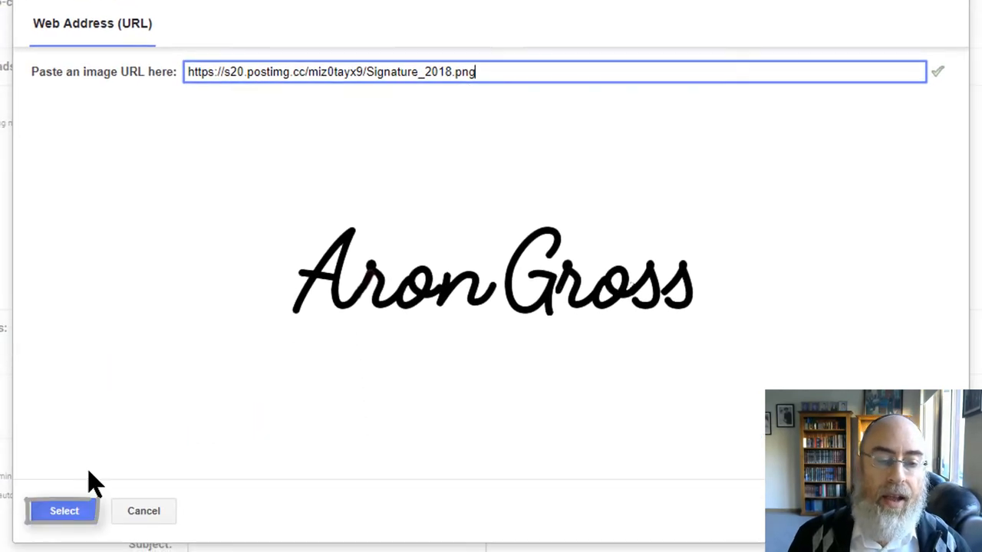
pyautogui.click(63, 511)
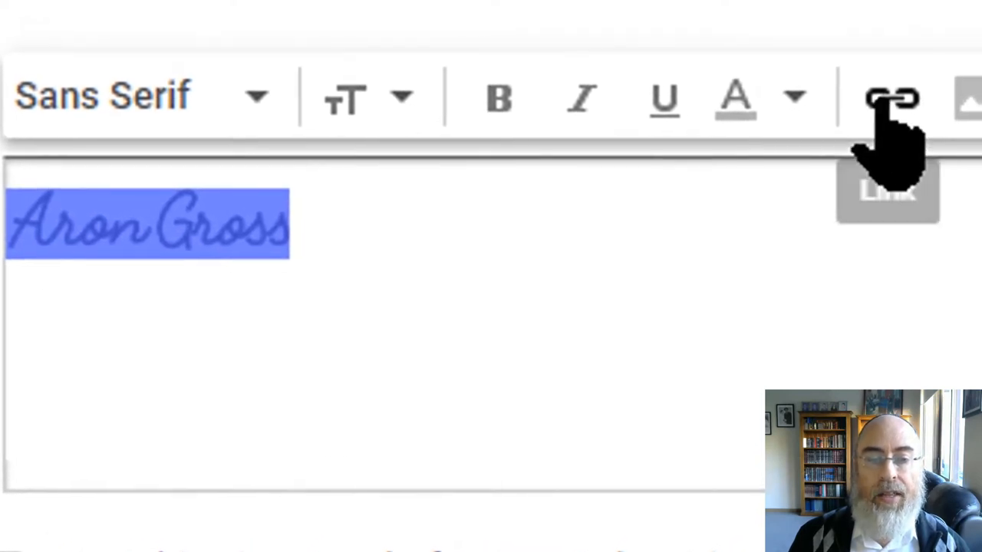
pyautogui.click(890, 97)
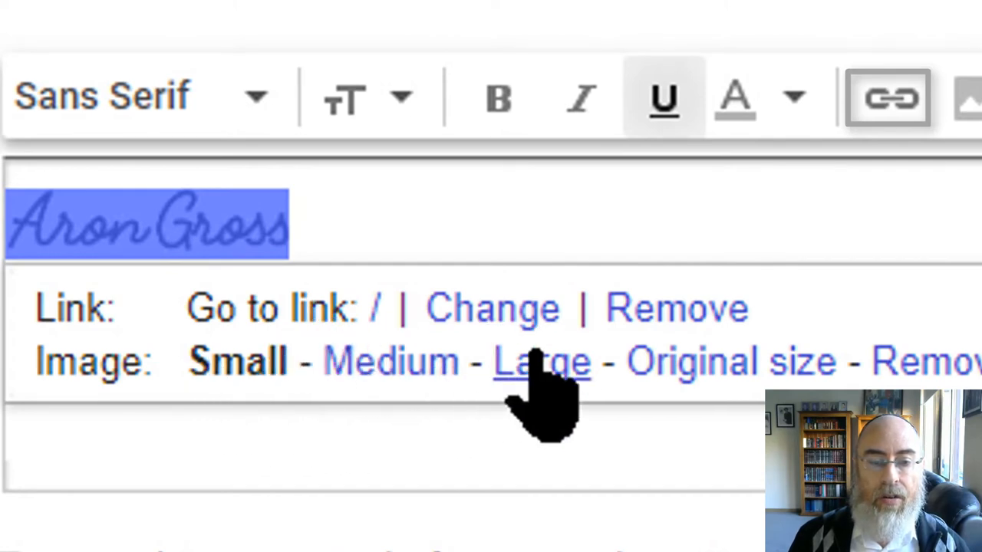
pyautogui.click(493, 307)
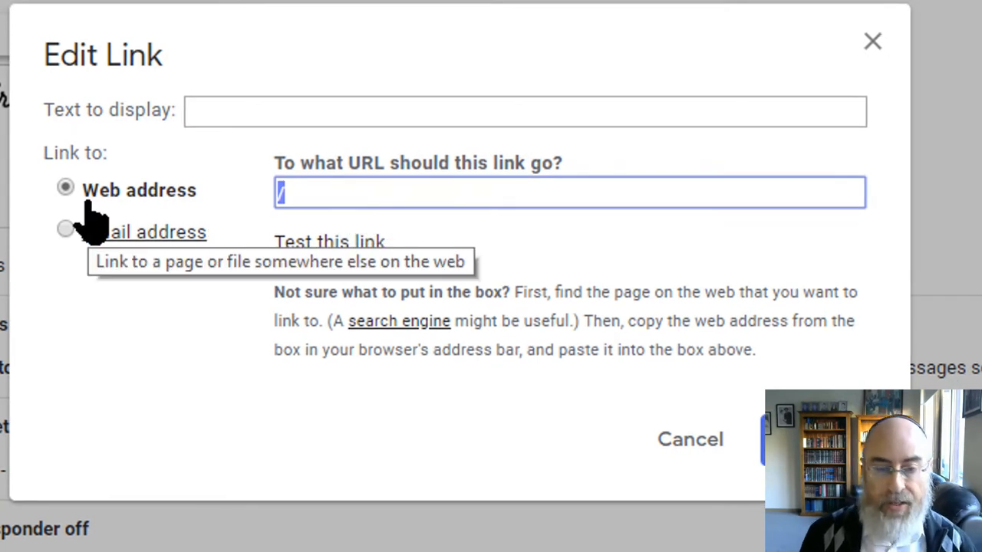
pyautogui.write('www.arongross.com')
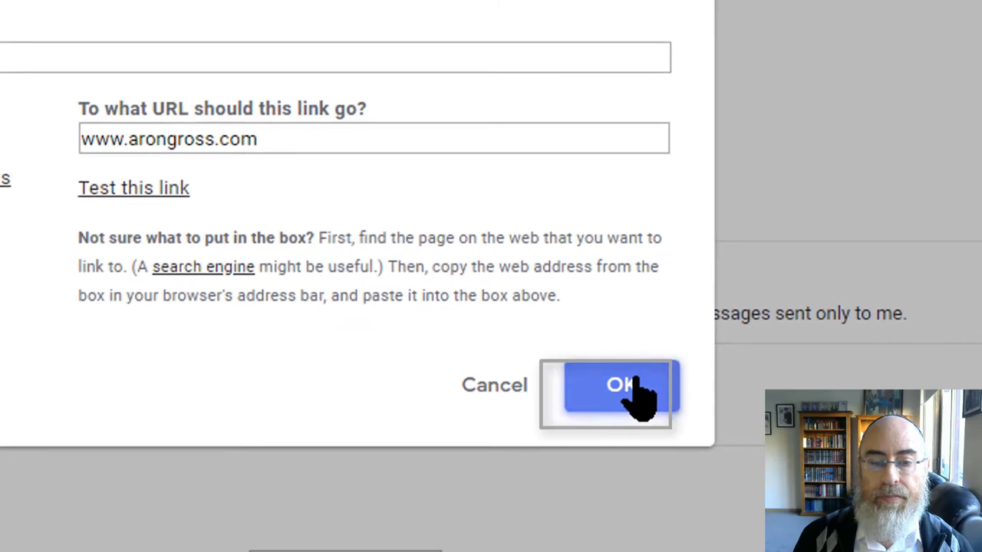
pyautogui.click(618, 385)
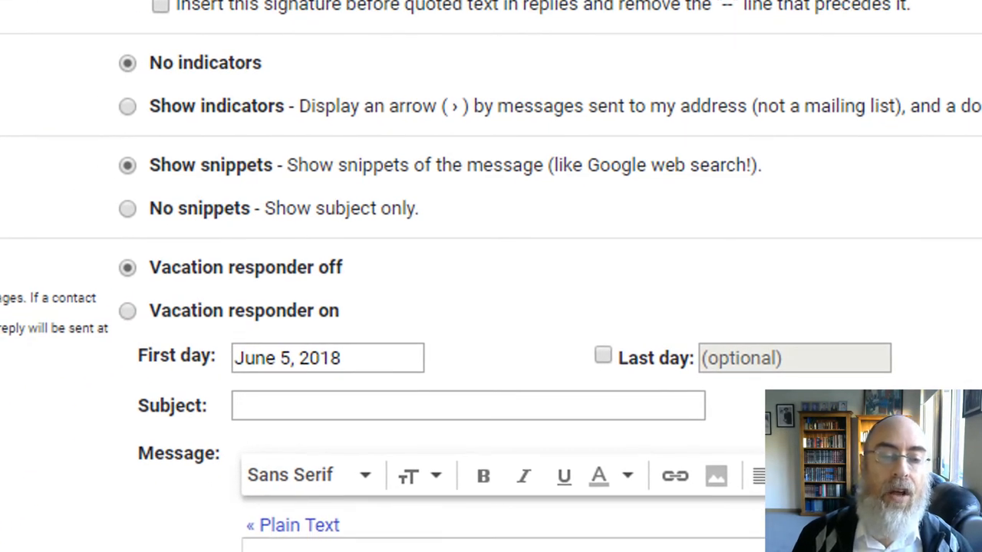
pyautogui.scroll(-3)
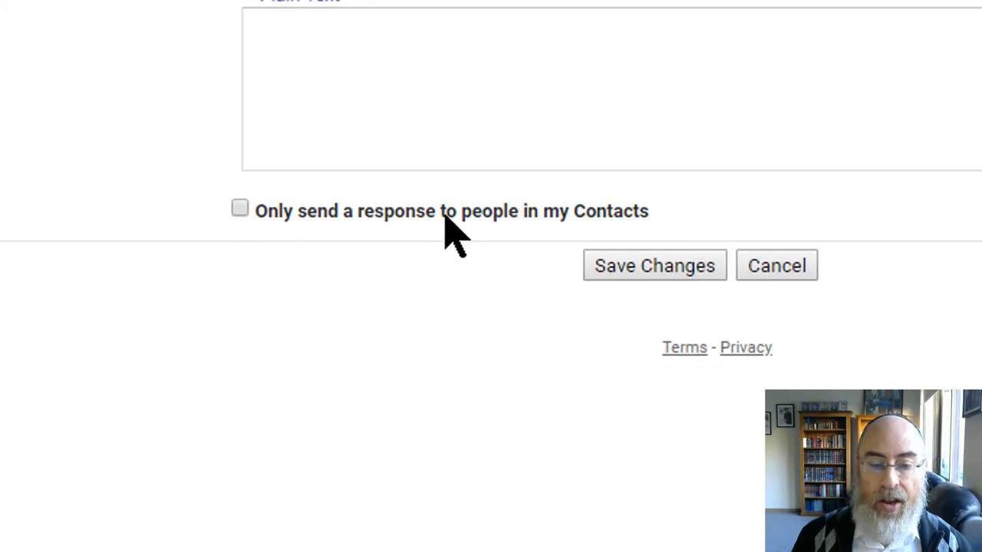
pyautogui.click(654, 266)
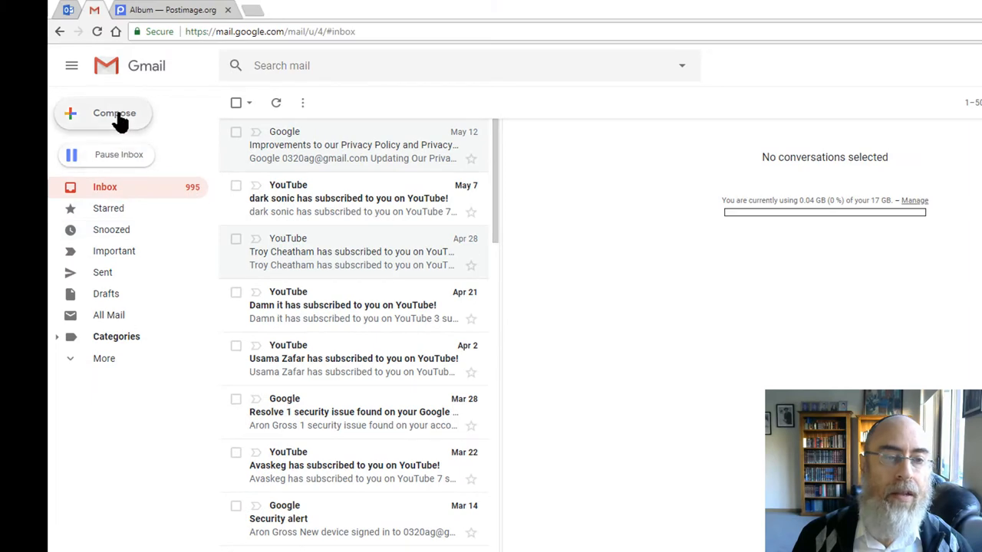
# Step: Send a test email to the suggested Aron contact with subject 'this is my siganture test'
pyautogui.click(114, 113)
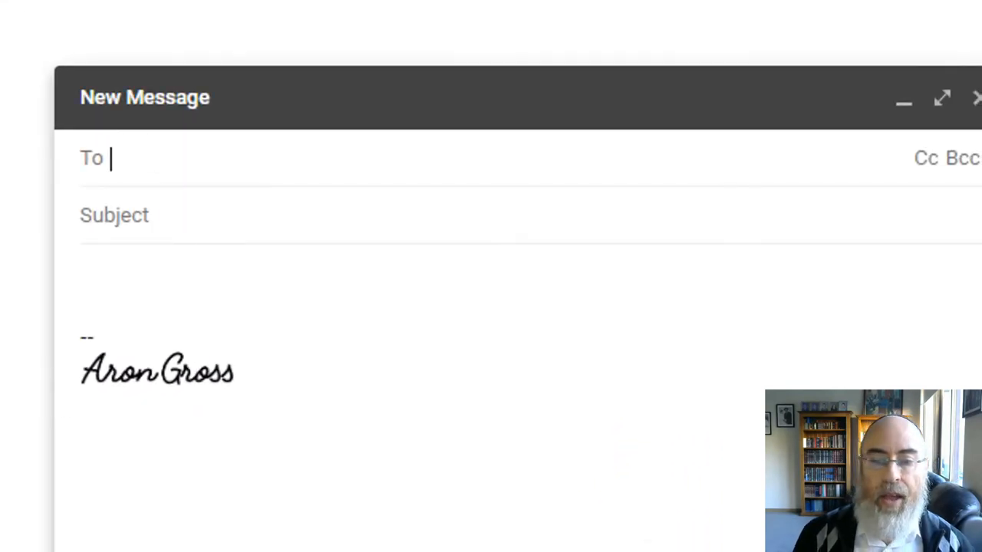
pyautogui.write('aron.gro')
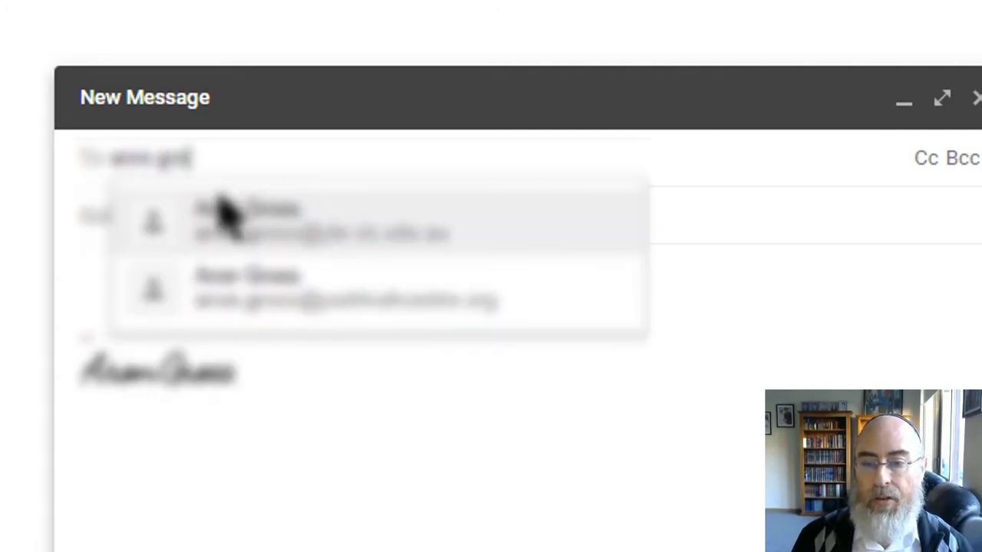
pyautogui.click(231, 223)
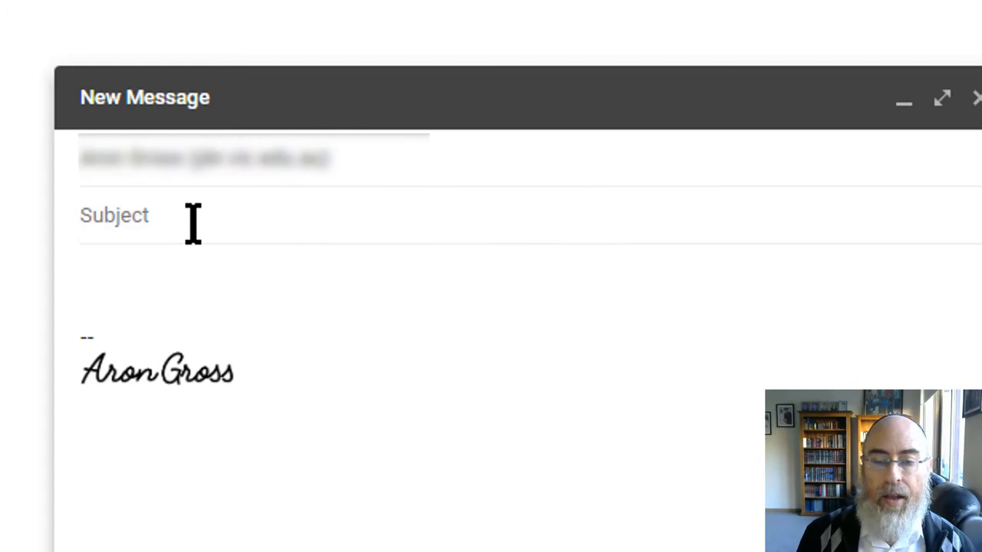
pyautogui.write('this is m')
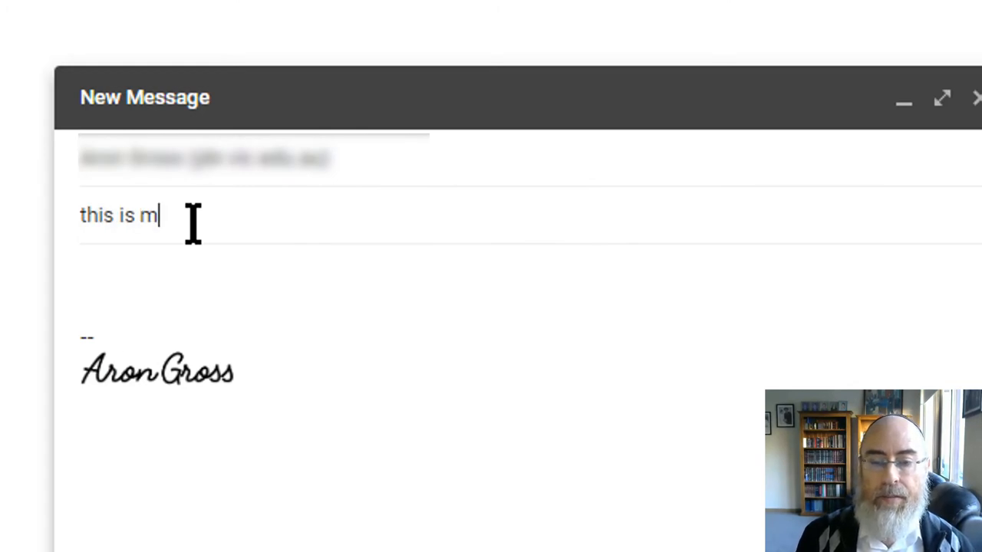
pyautogui.write('y siganture test')
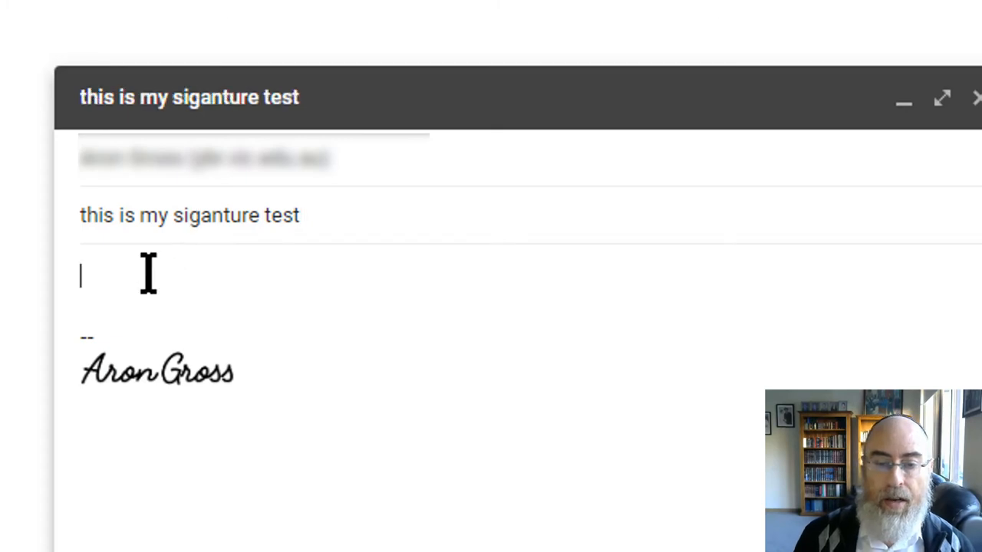
pyautogui.write('signat')
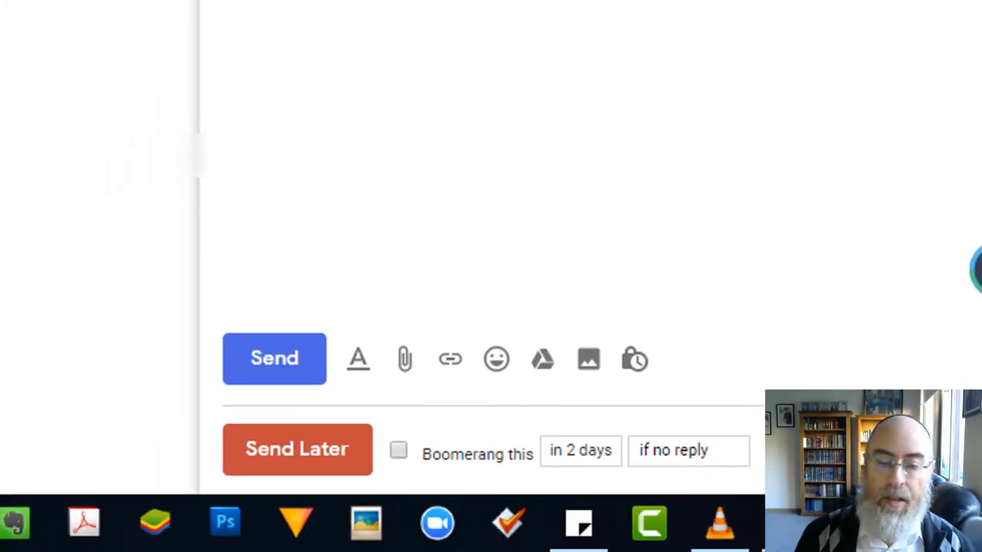
pyautogui.click(274, 358)
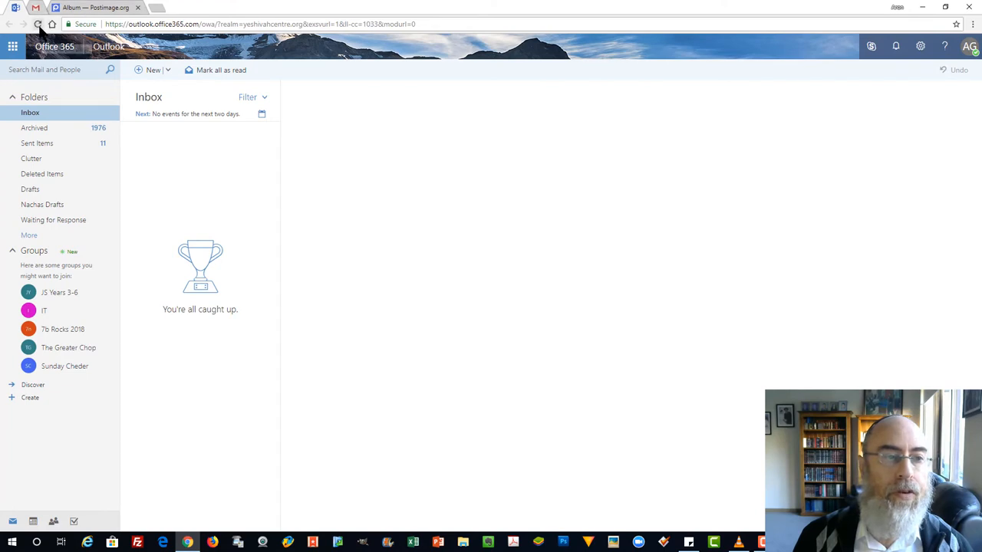
pyautogui.click(38, 23)
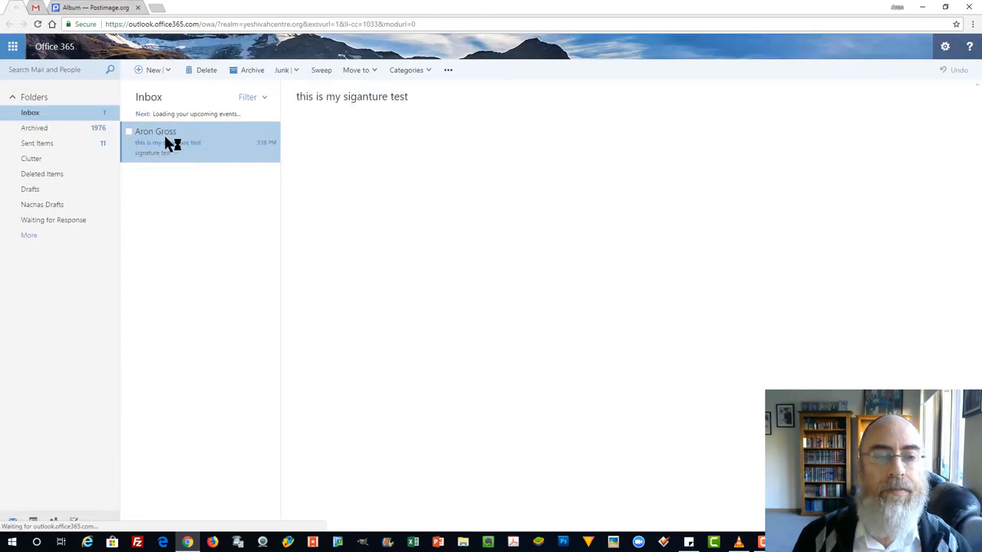
pyautogui.click(169, 141)
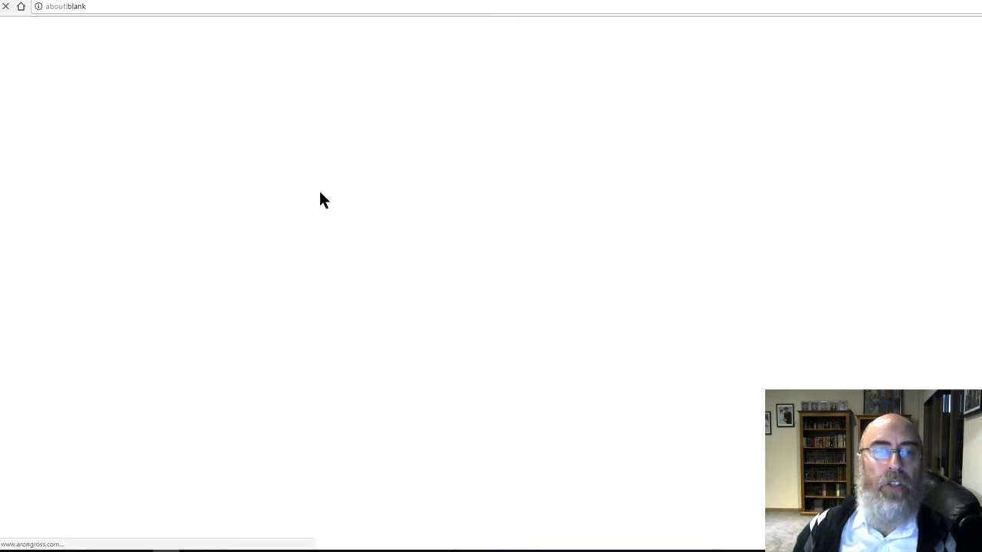
pyautogui.write('www.arongross.com')
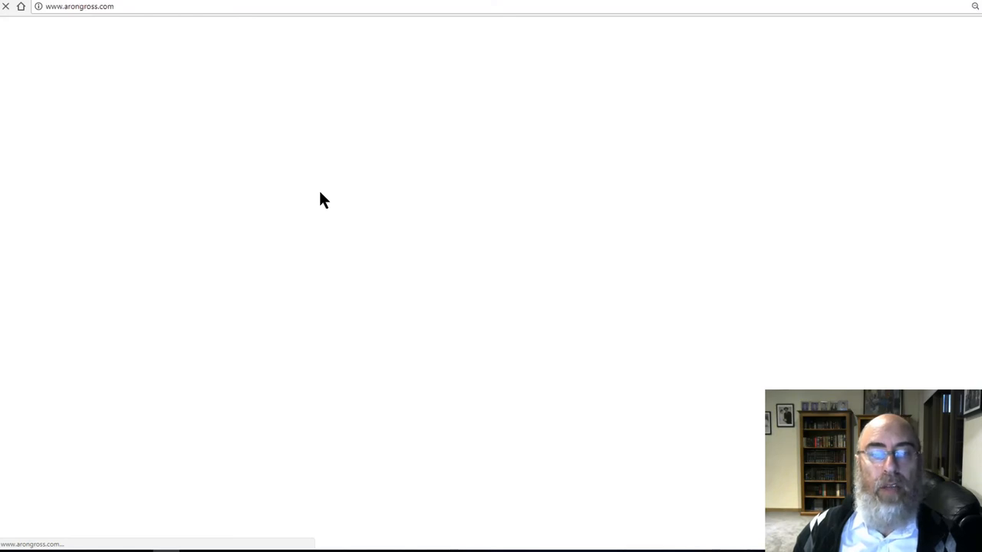